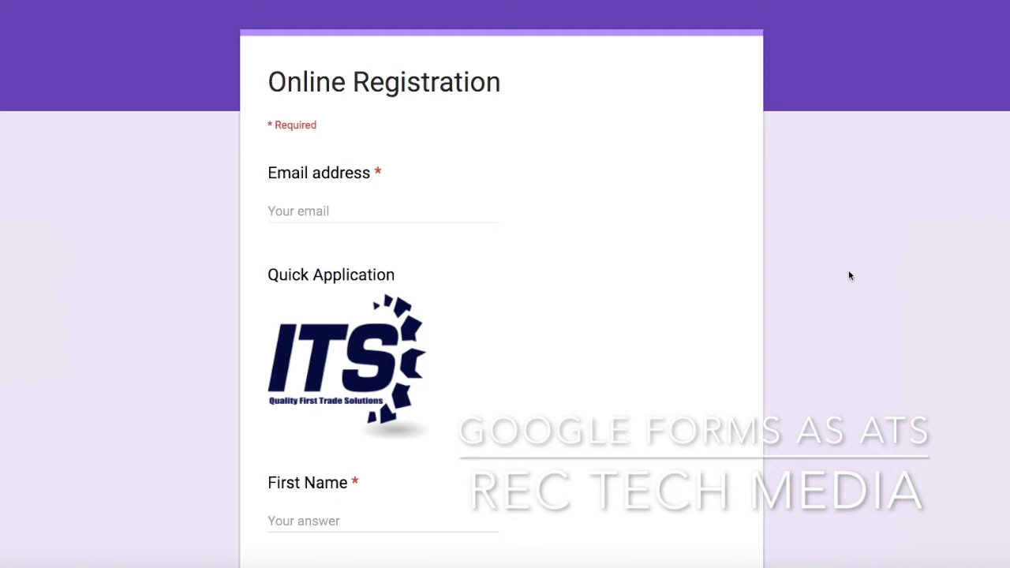
pyautogui.moveTo(852, 276)
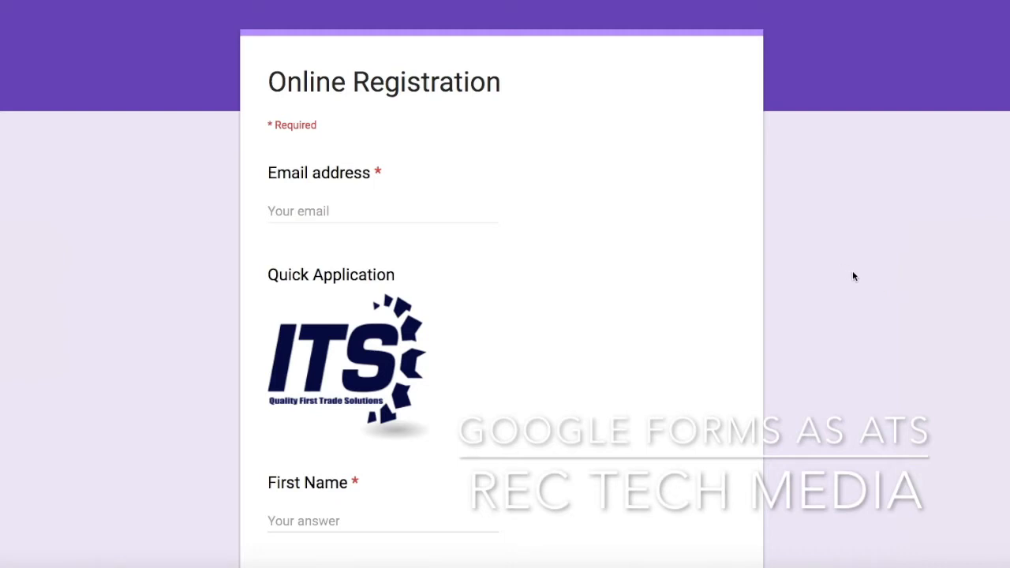
pyautogui.moveTo(945, 299)
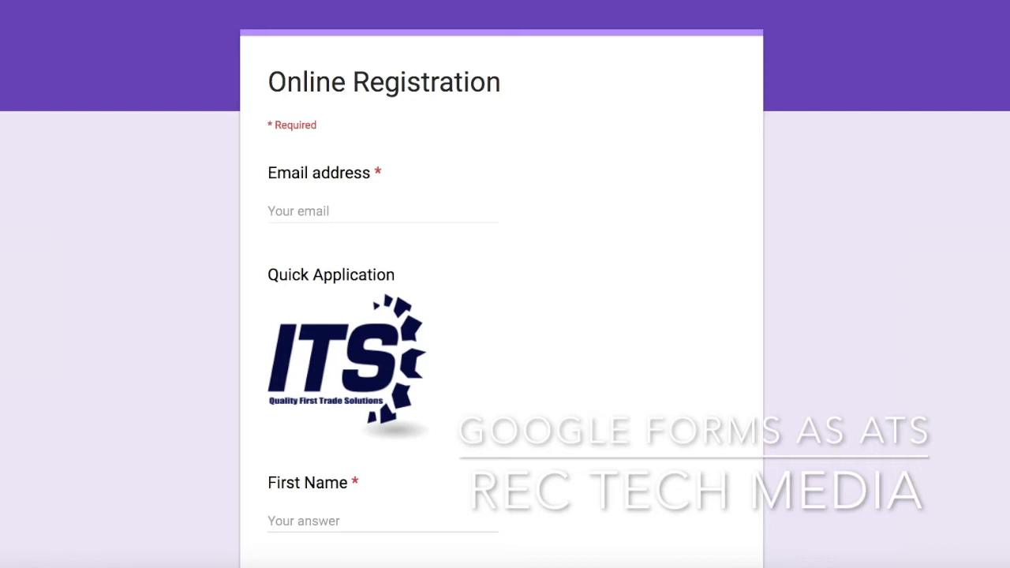
# Scroll through the template gallery down to the Work section with Job Application and Time Off Request
pyautogui.scroll(-3)
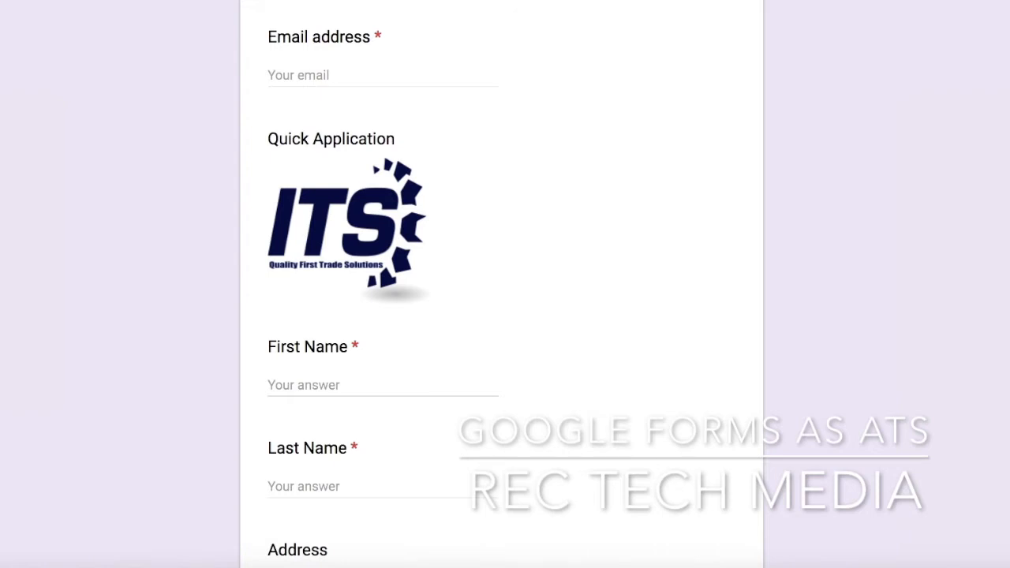
pyautogui.scroll(-3)
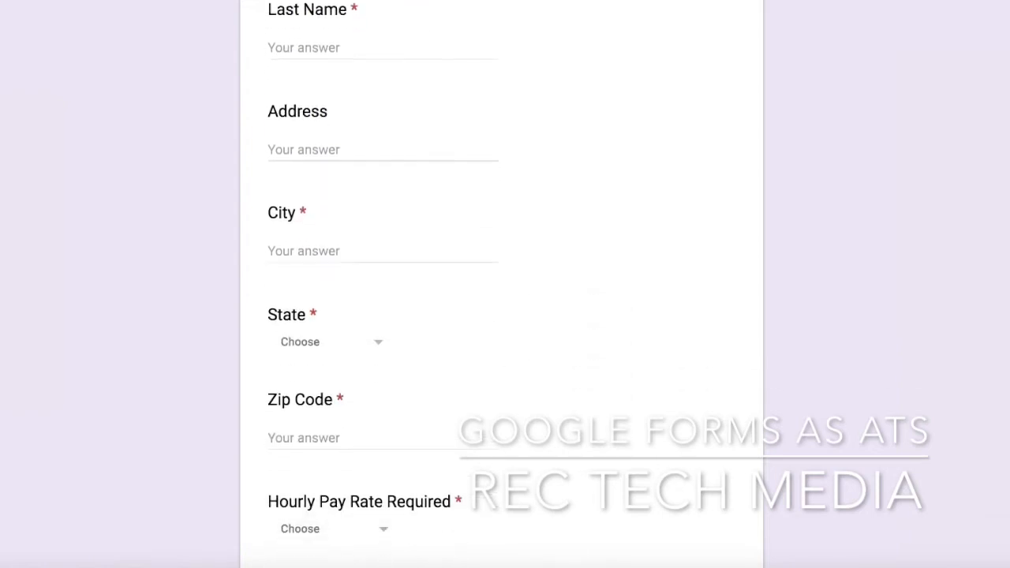
pyautogui.scroll(-3)
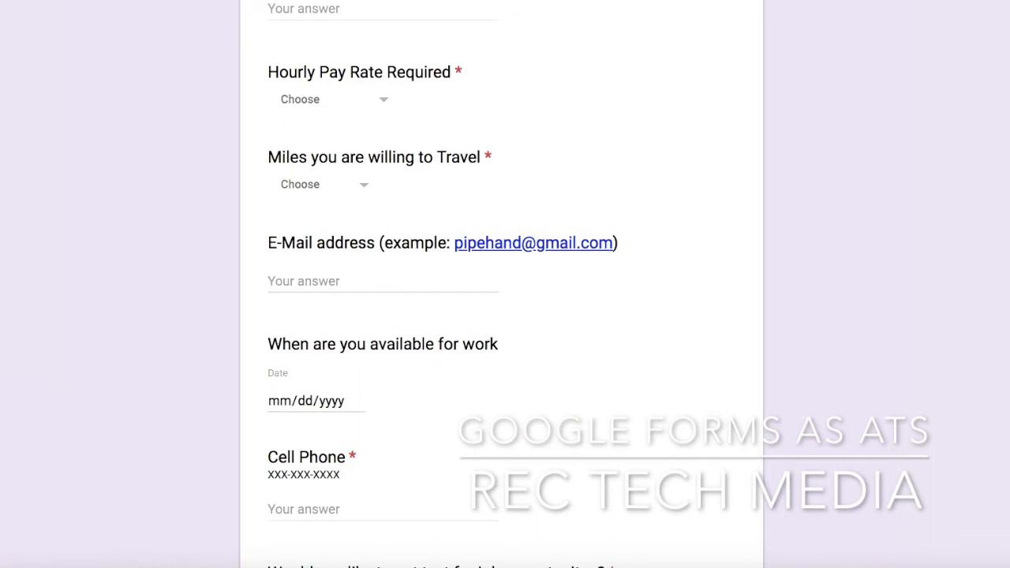
pyautogui.scroll(-3)
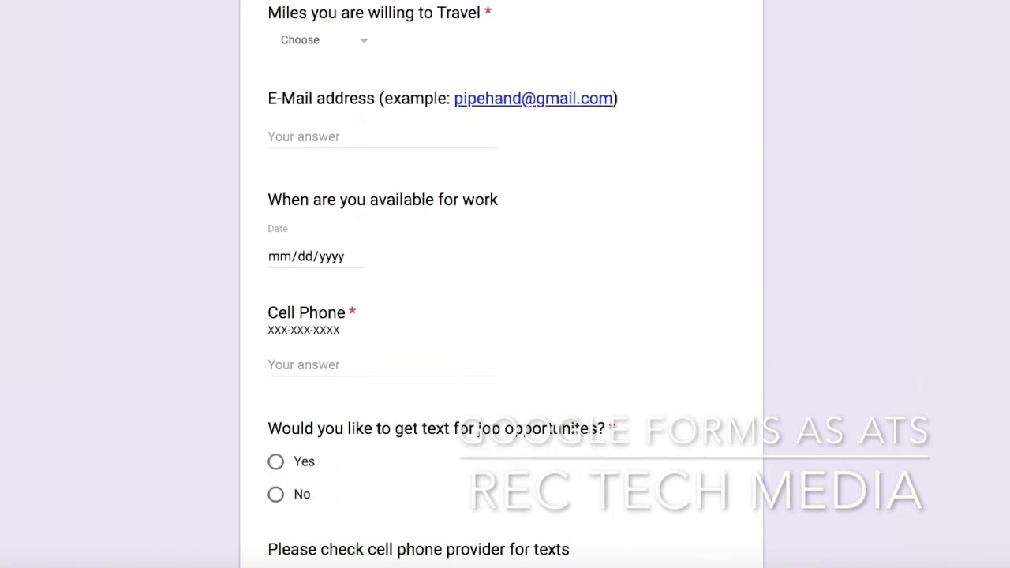
pyautogui.scroll(-3)
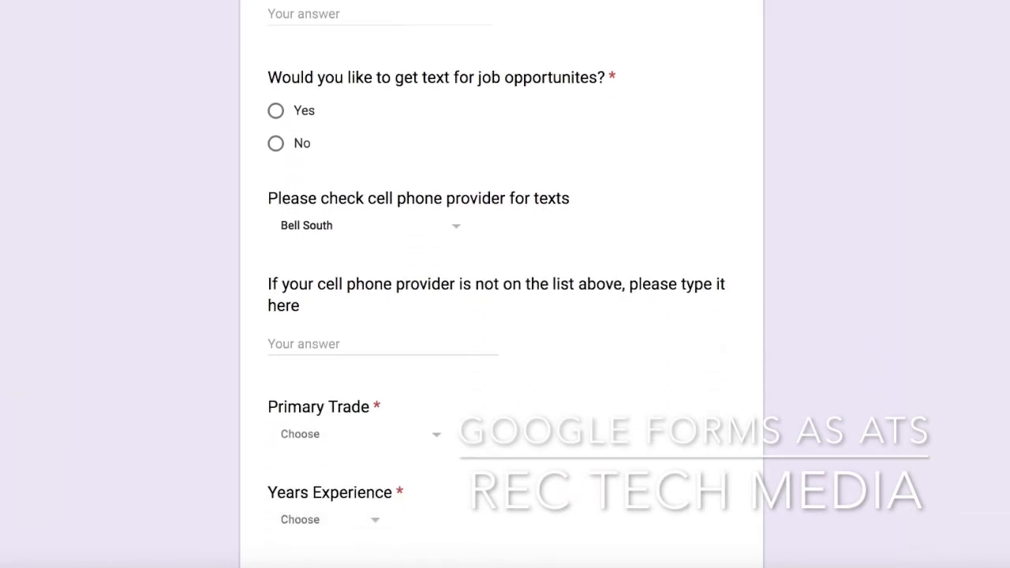
pyautogui.scroll(-3)
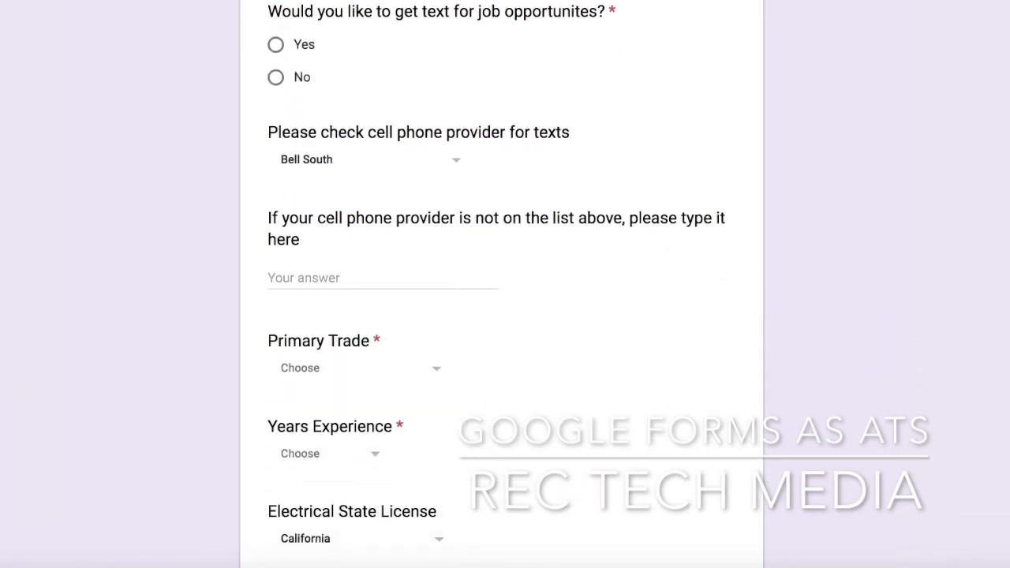
pyautogui.scroll(-3)
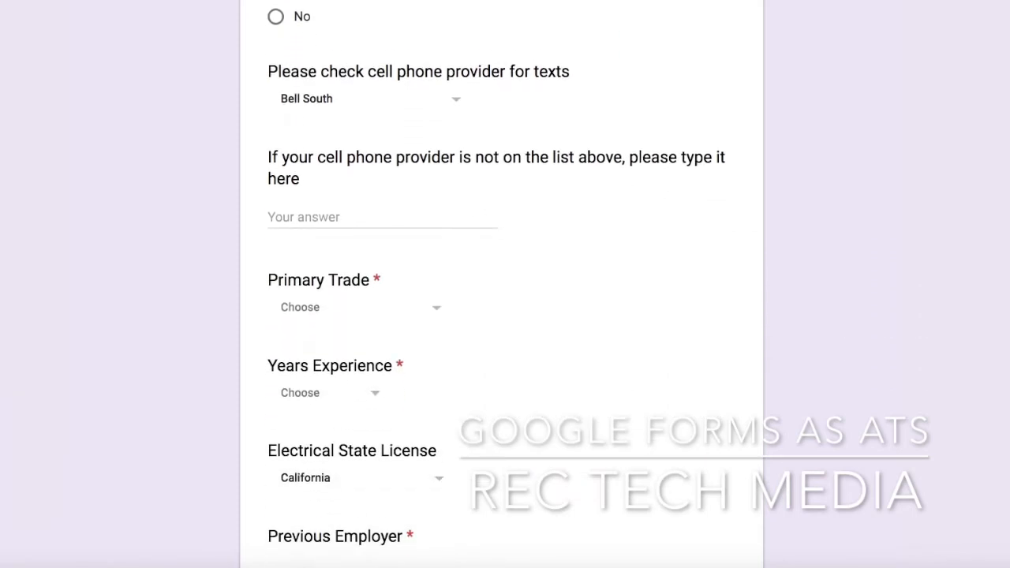
pyautogui.scroll(-3)
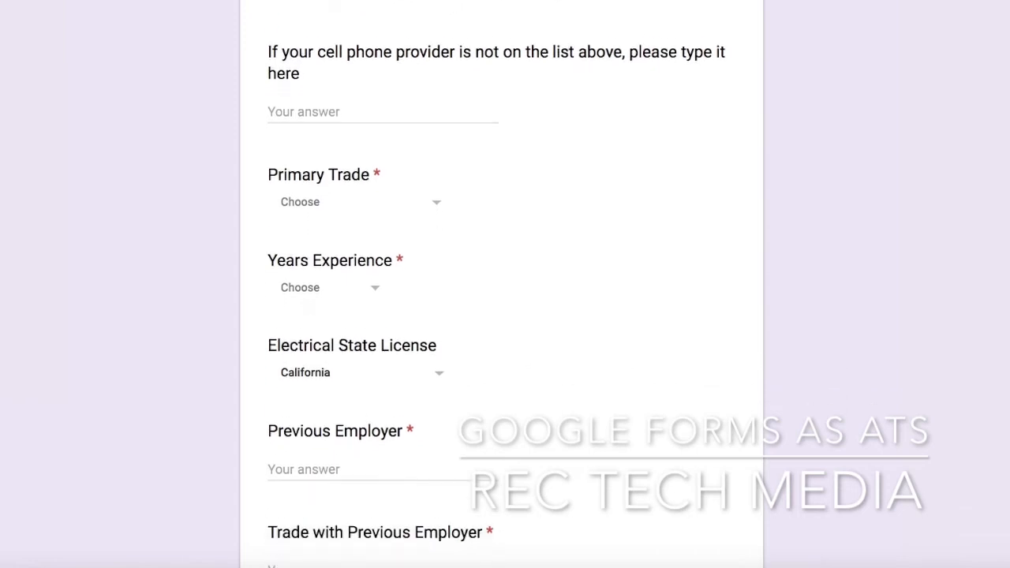
pyautogui.scroll(-3)
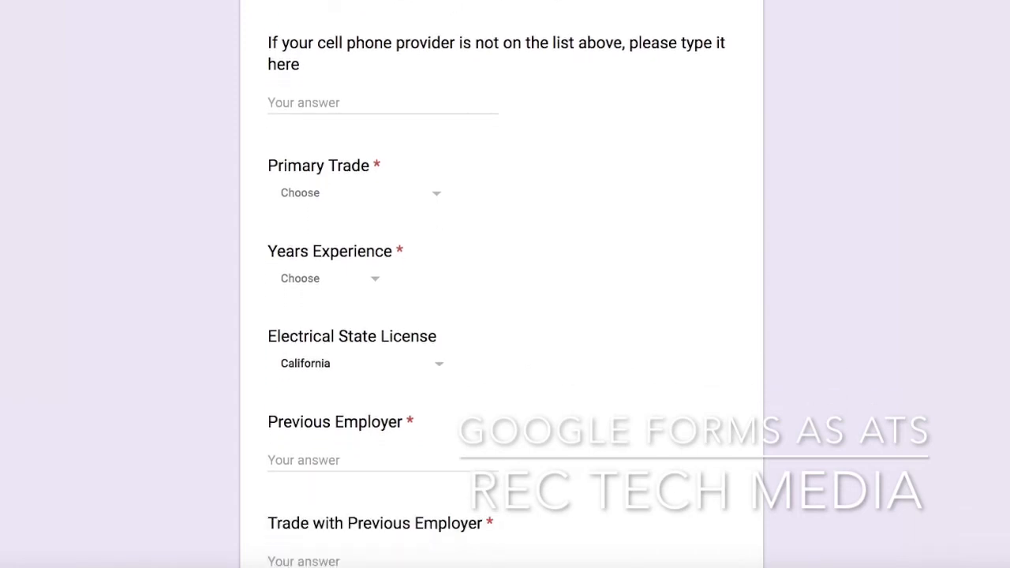
pyautogui.scroll(-3)
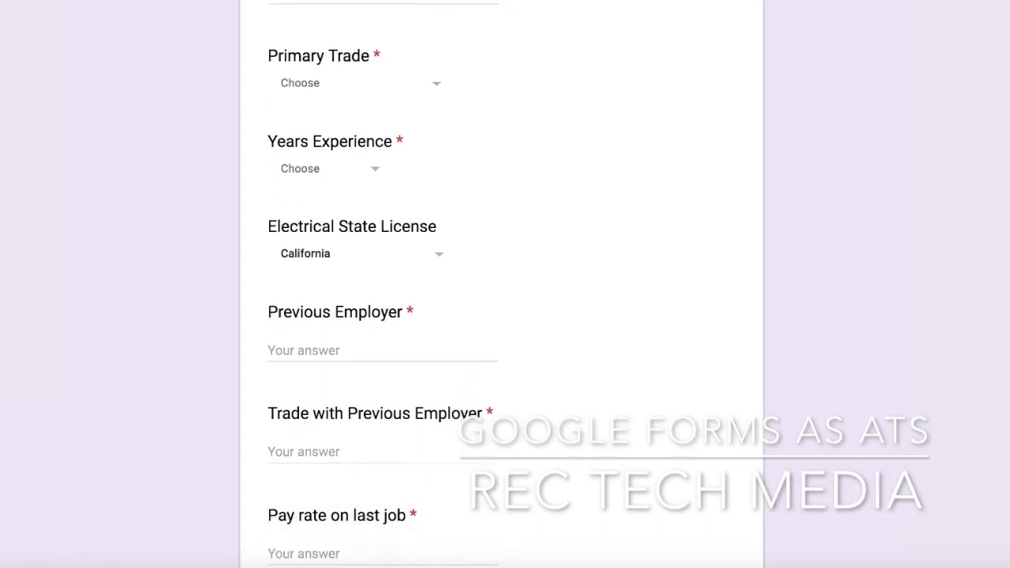
pyautogui.scroll(-3)
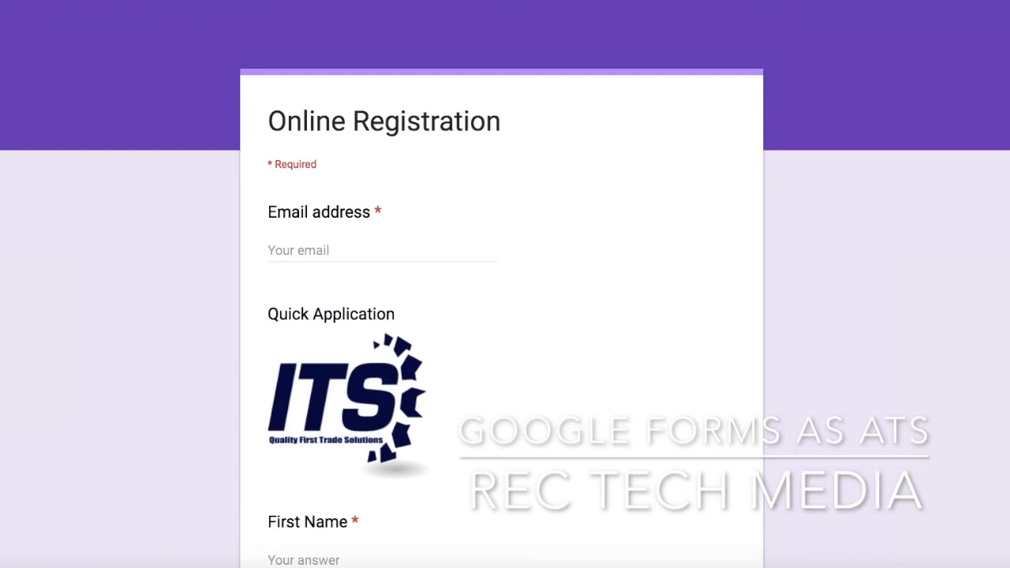
pyautogui.scroll(-3)
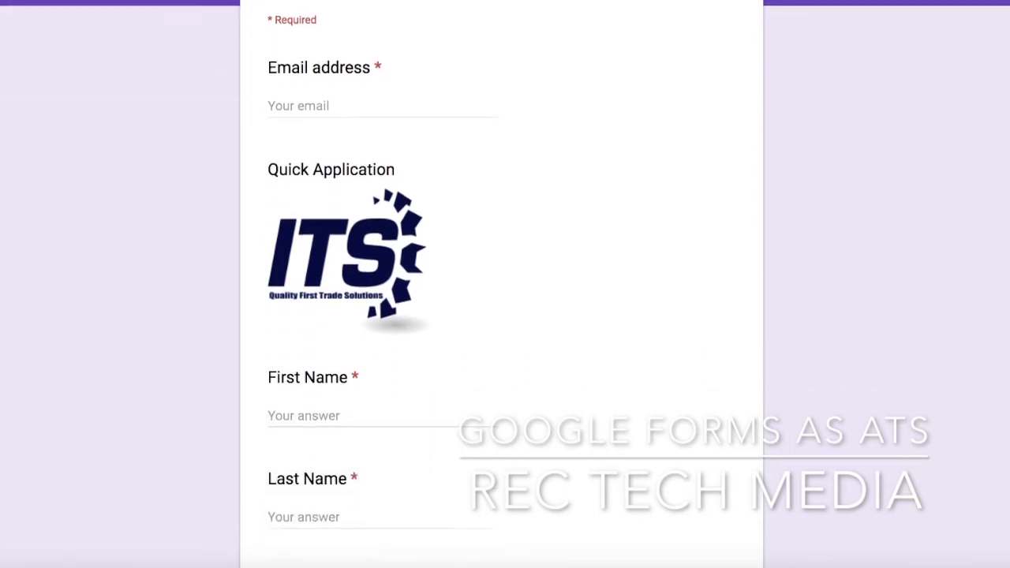
pyautogui.scroll(-3)
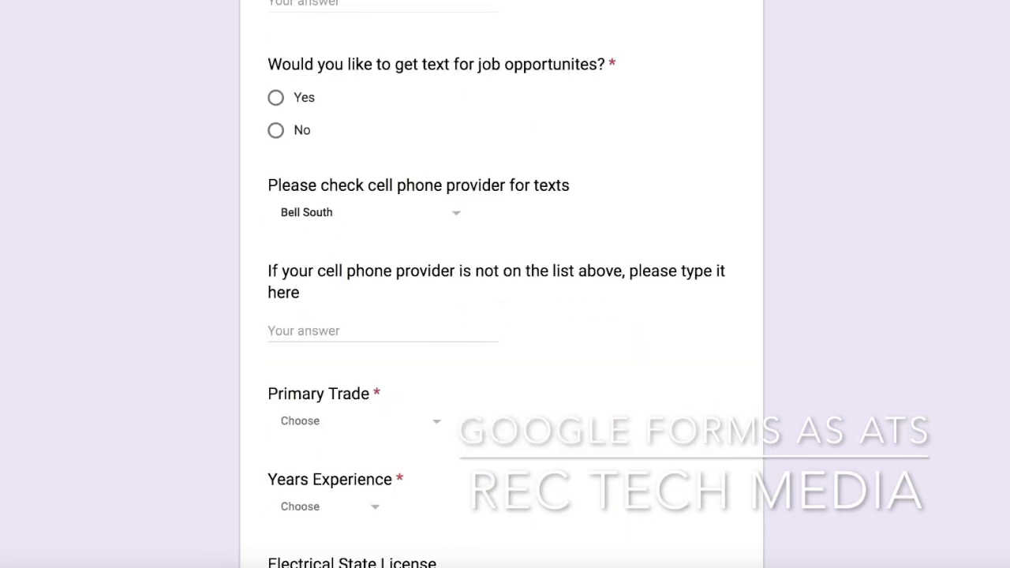
pyautogui.scroll(-3)
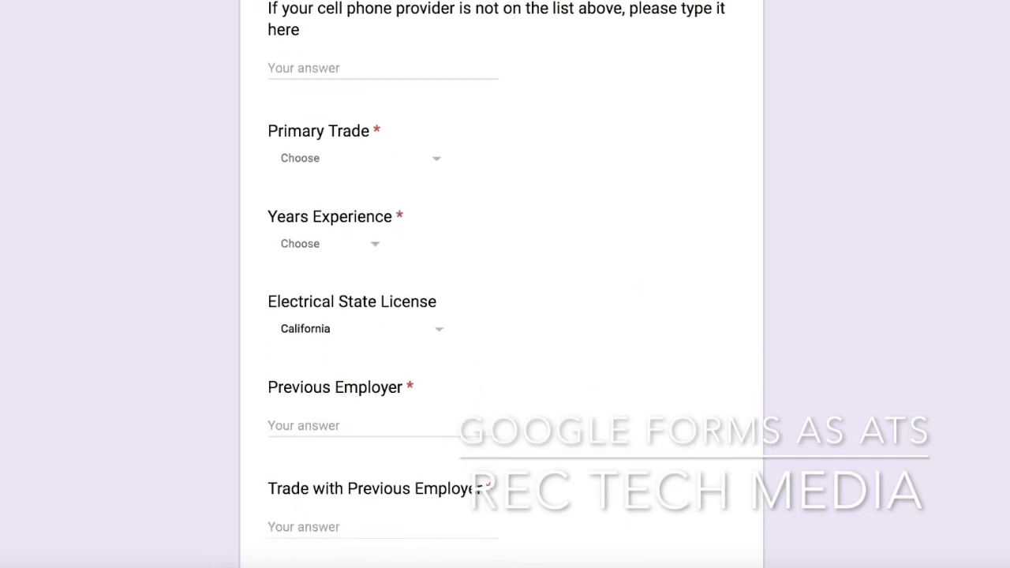
pyautogui.scroll(-3)
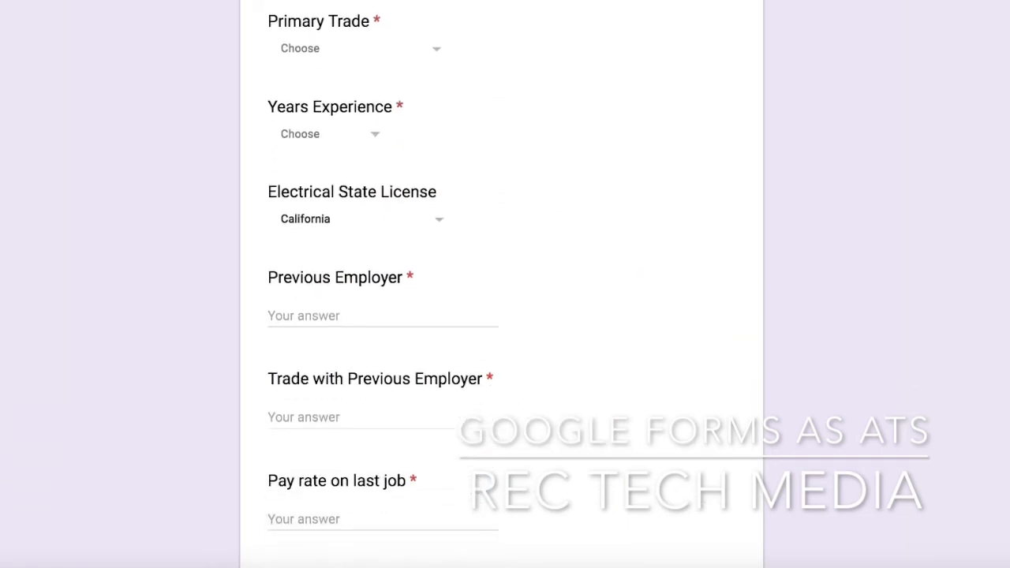
pyautogui.scroll(3)
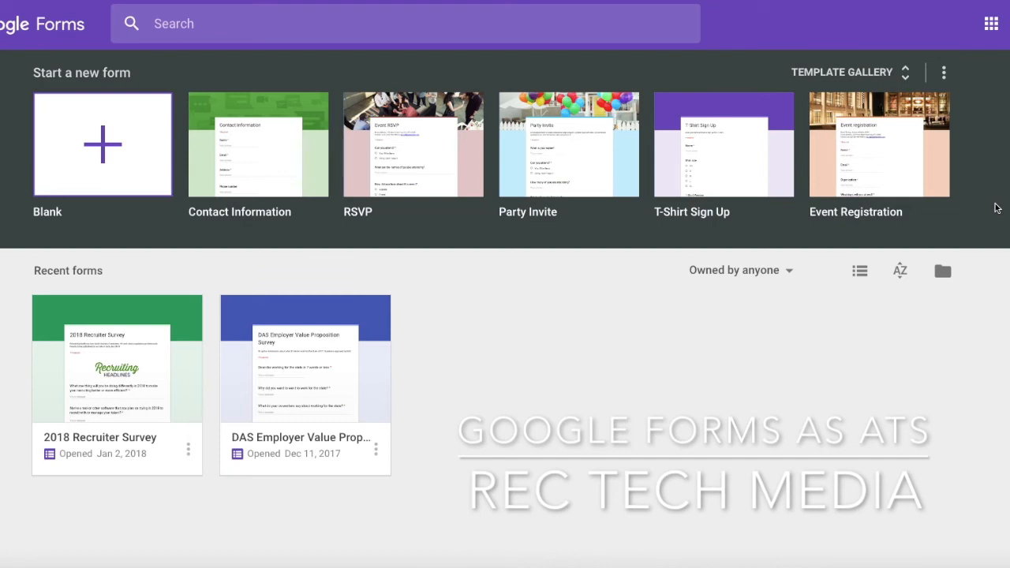
pyautogui.moveTo(925, 76)
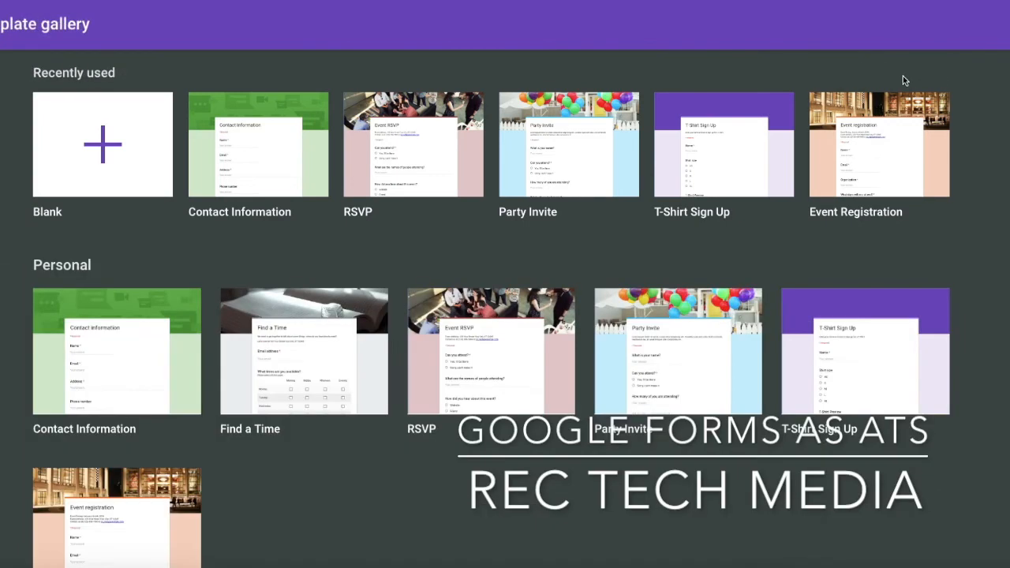
pyautogui.scroll(-3)
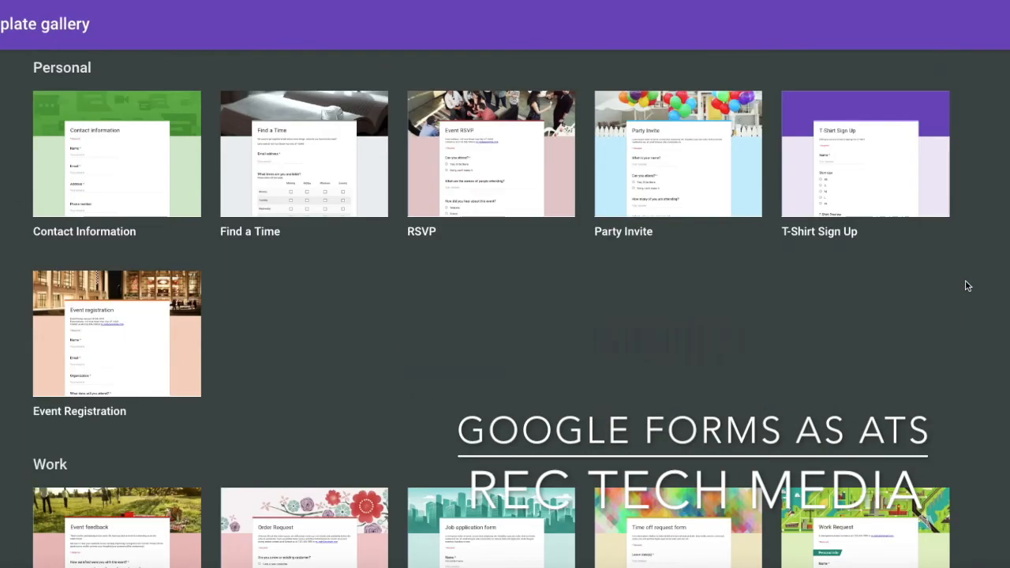
pyautogui.scroll(-3)
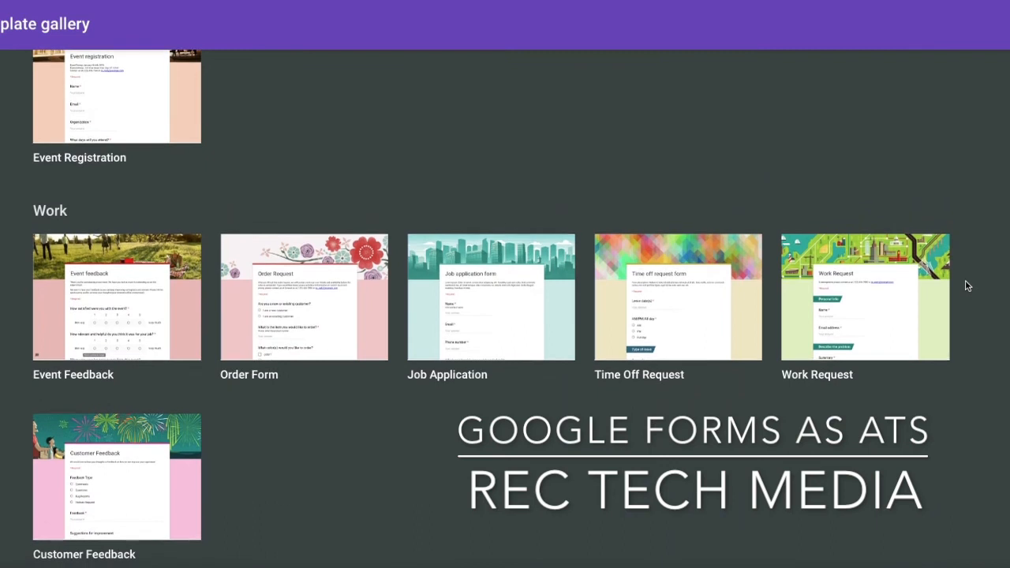
pyautogui.scroll(-3)
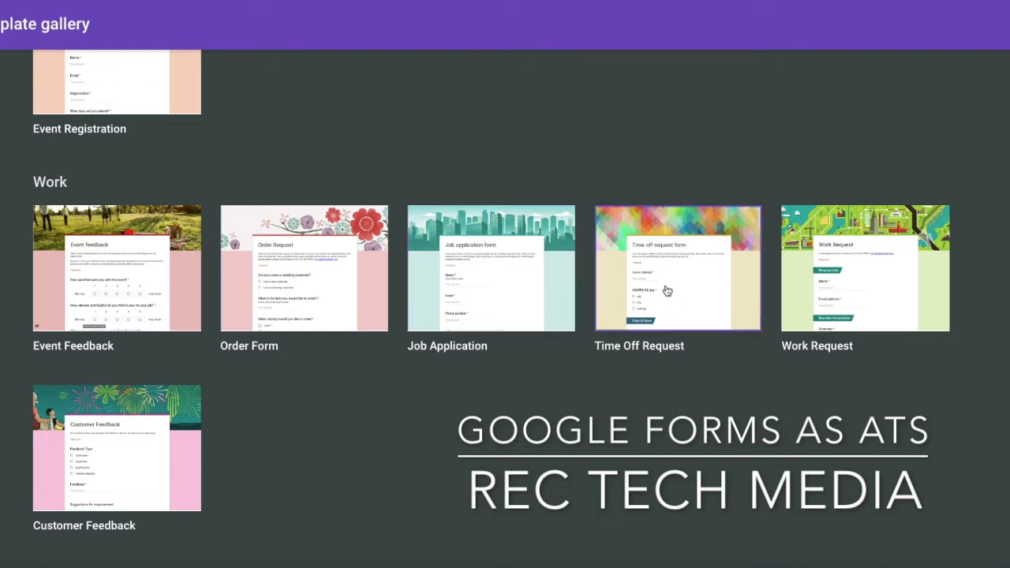
pyautogui.moveTo(529, 273)
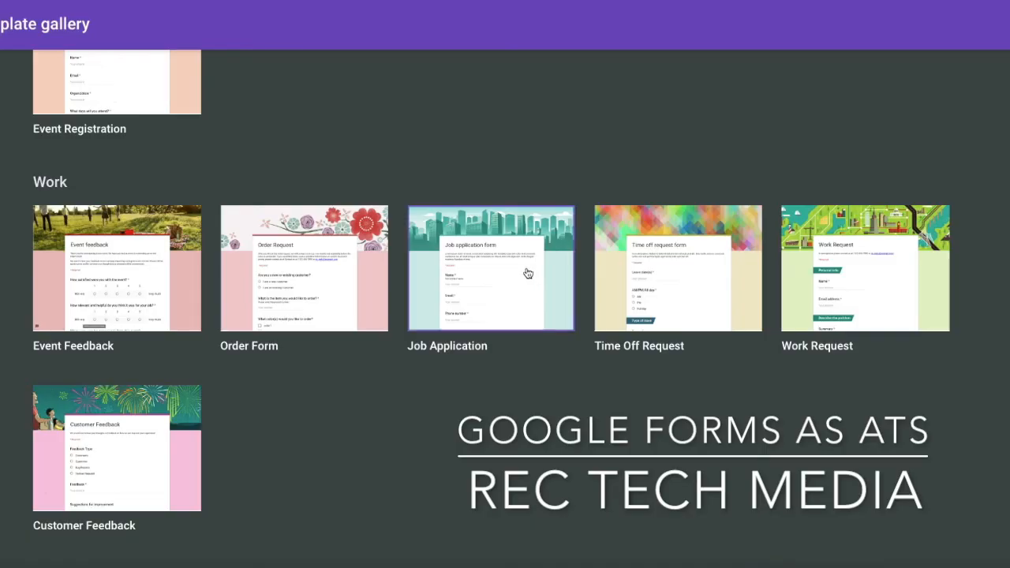
# Create a new form from the Job Application template and review its name, email, phone, position and resume questions
pyautogui.click(491, 268)
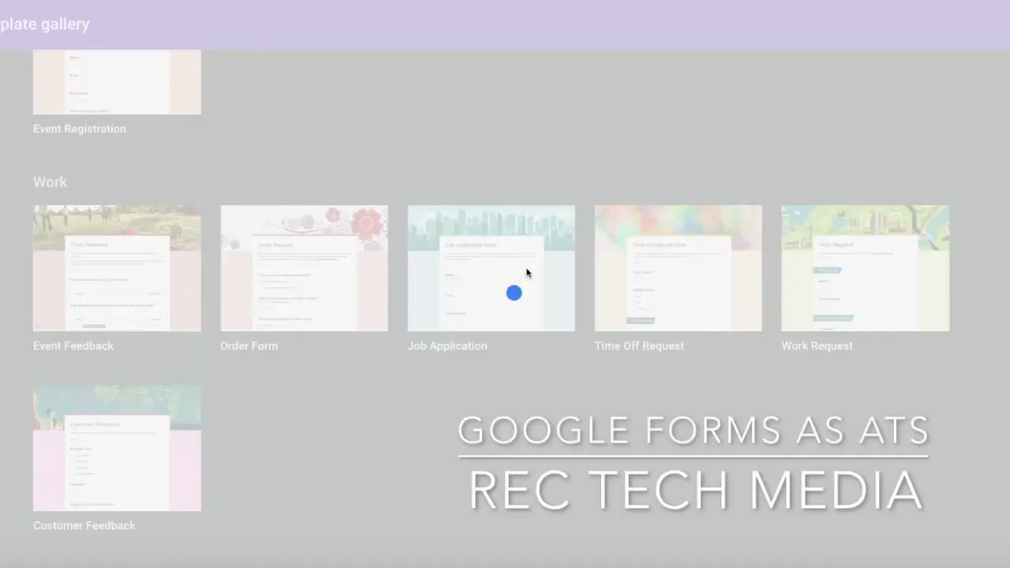
pyautogui.click(491, 268)
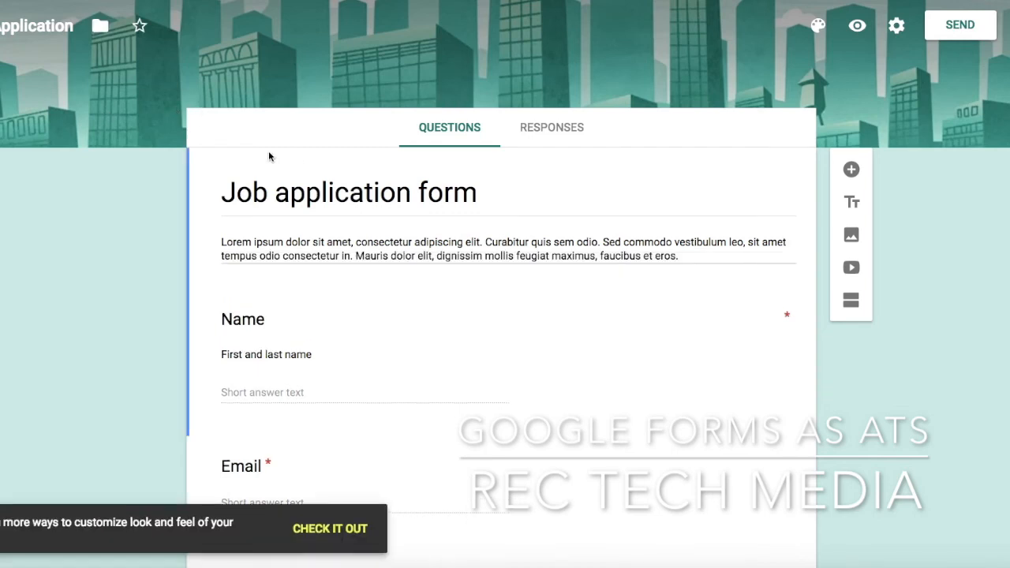
pyautogui.scroll(-3)
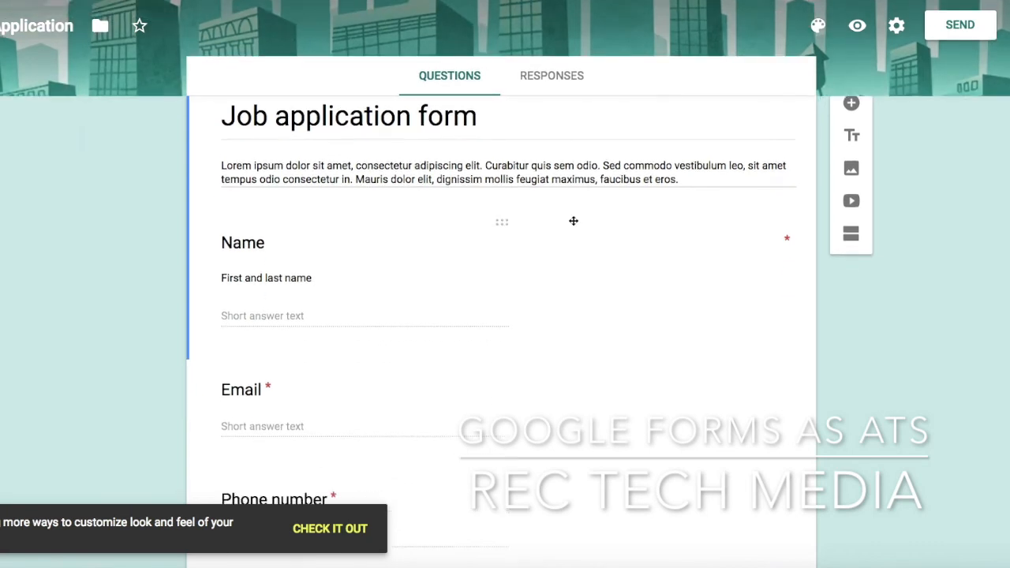
pyautogui.scroll(-3)
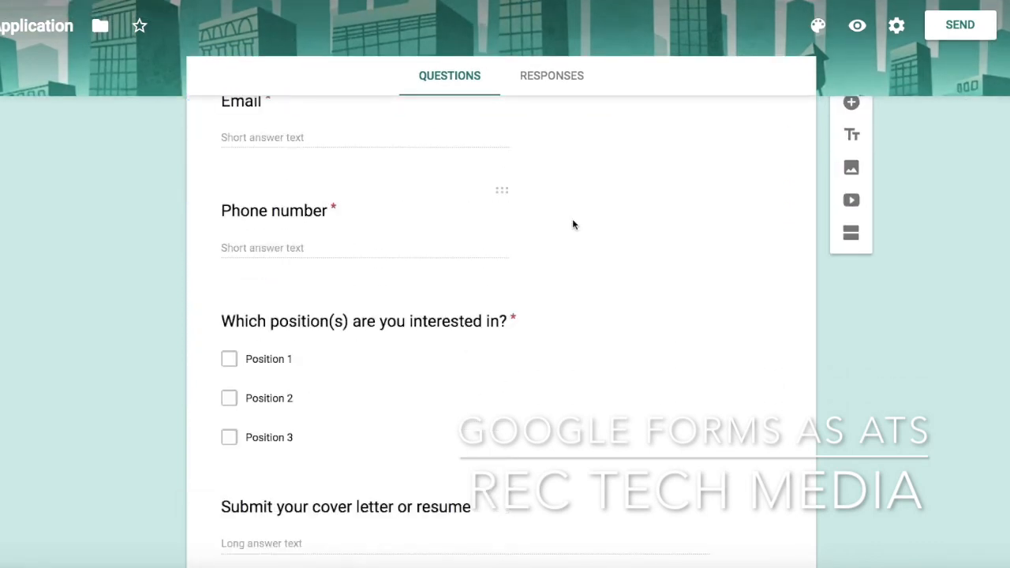
pyautogui.scroll(-3)
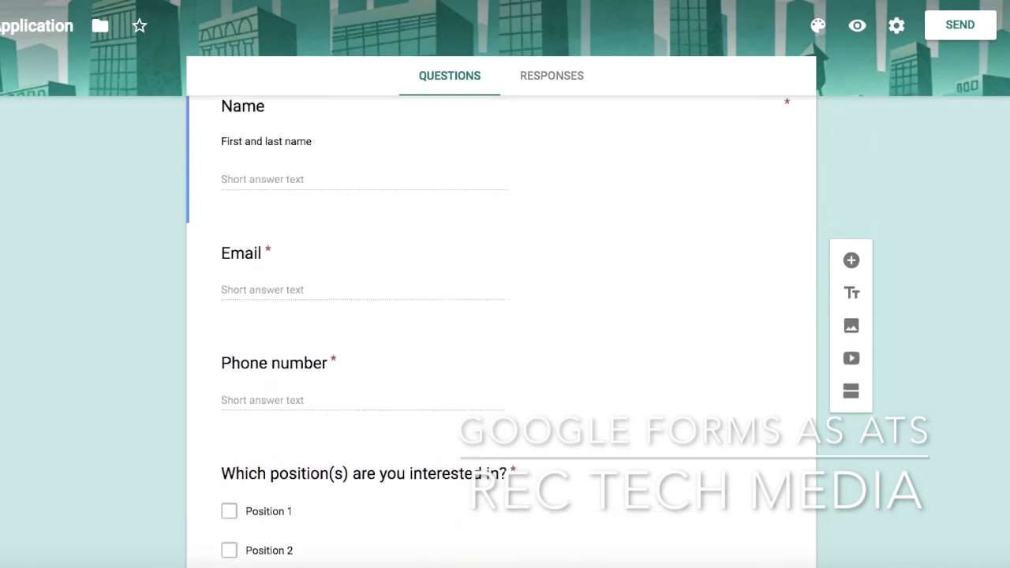
pyautogui.scroll(3)
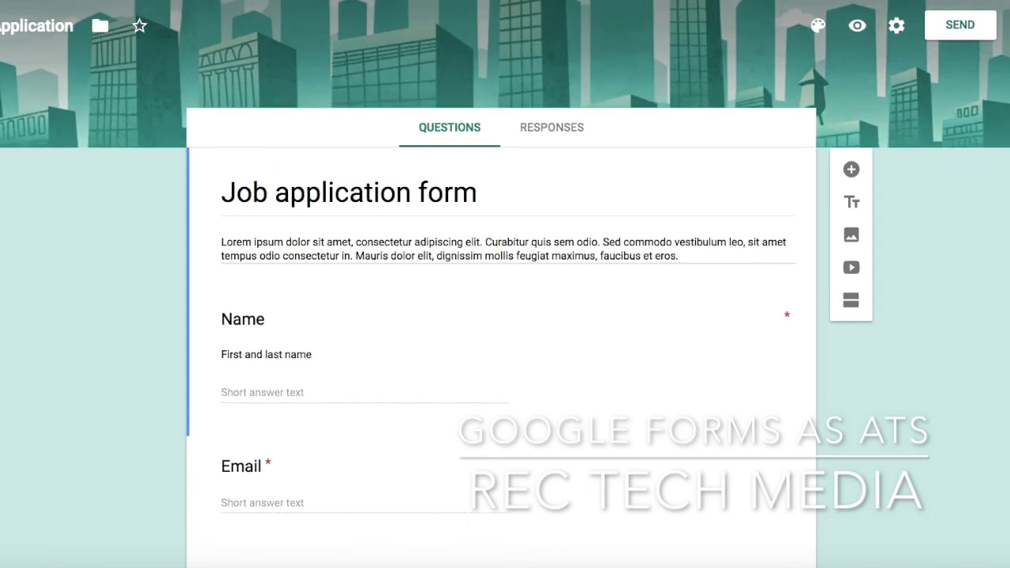
pyautogui.moveTo(884, 318)
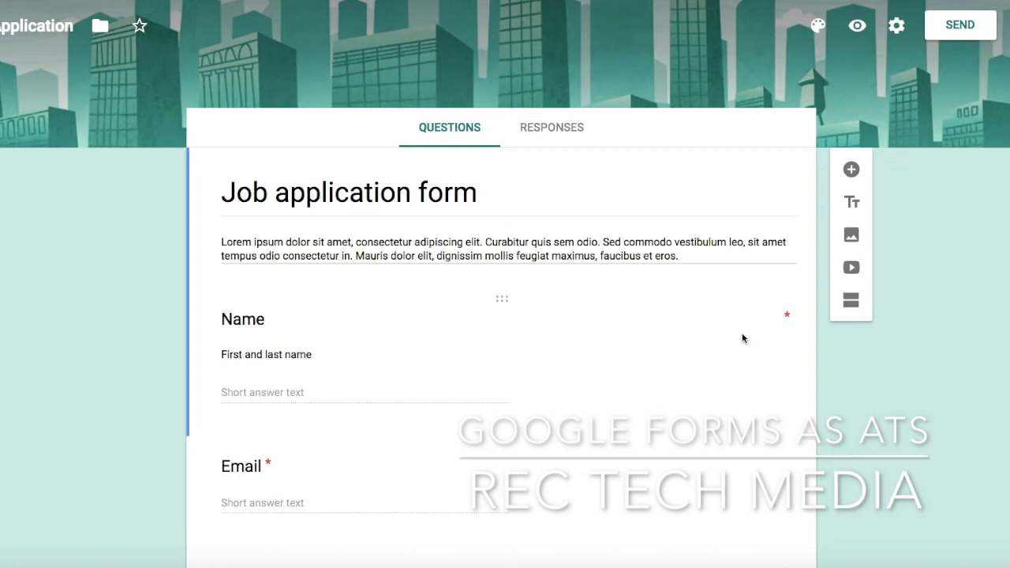
pyautogui.moveTo(739, 335)
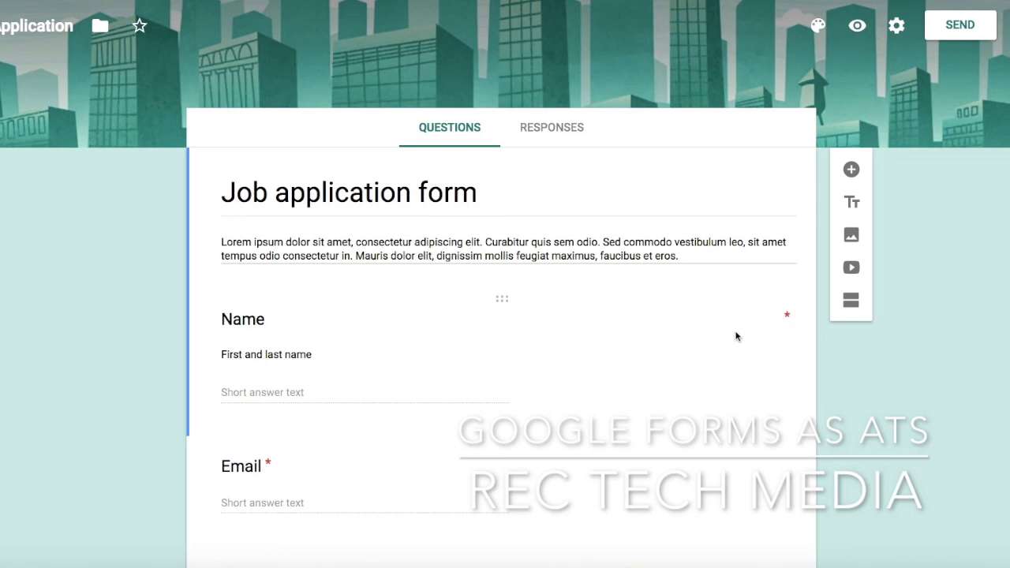
pyautogui.moveTo(736, 334)
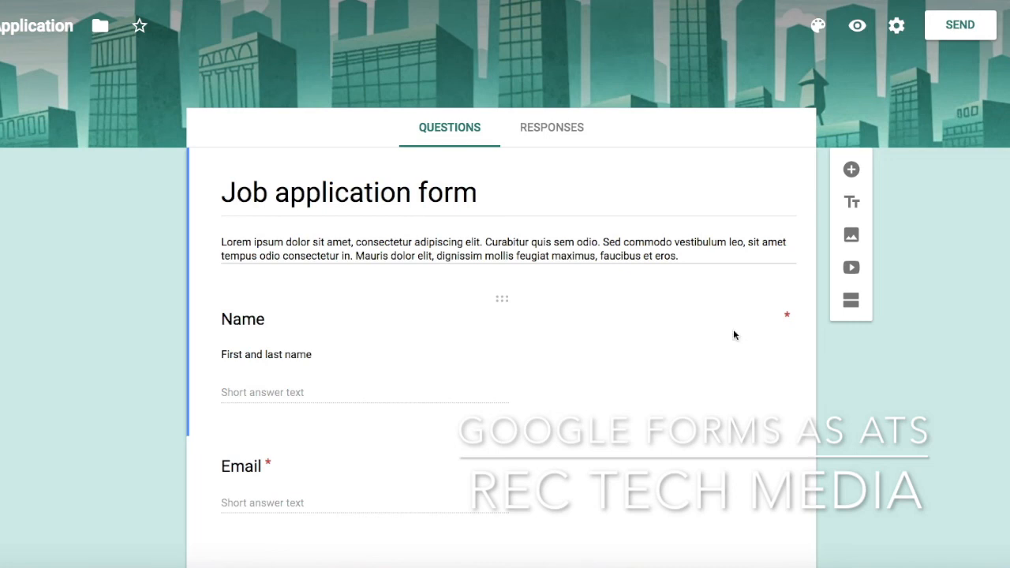
pyautogui.moveTo(732, 330)
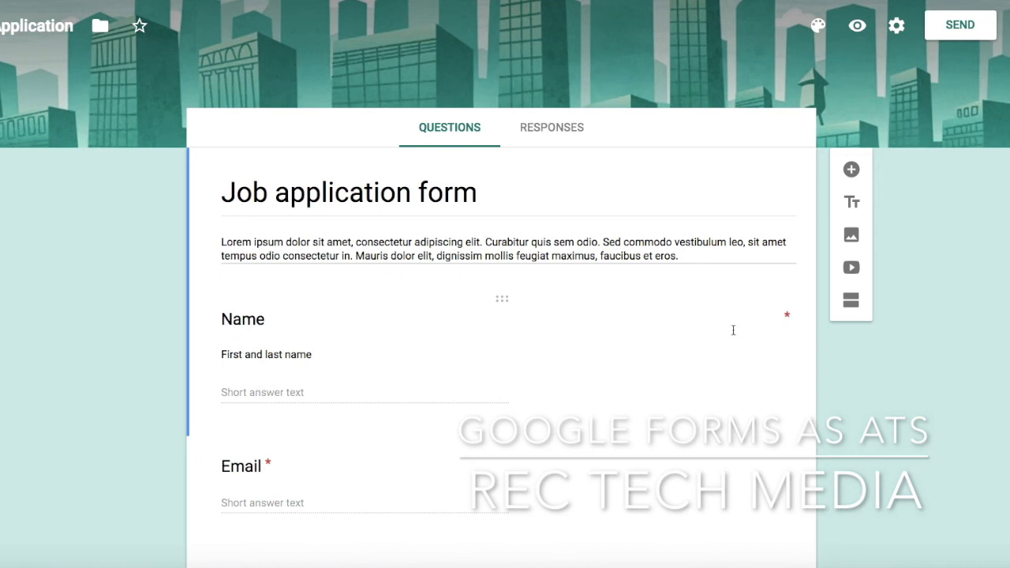